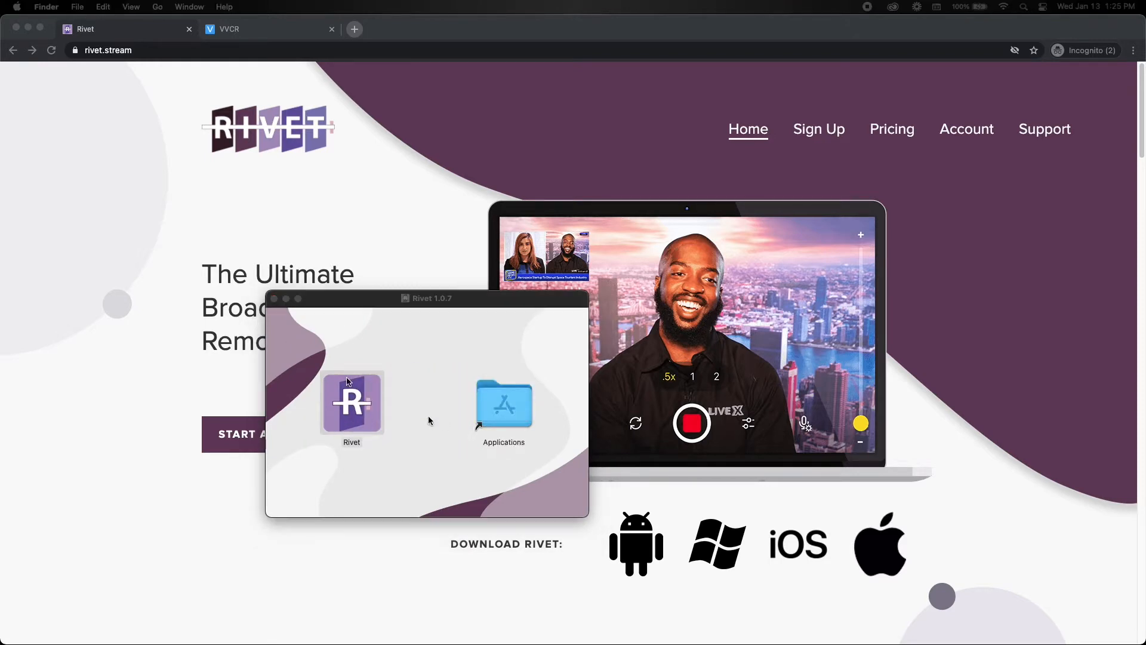
mouse_move(281, 310)
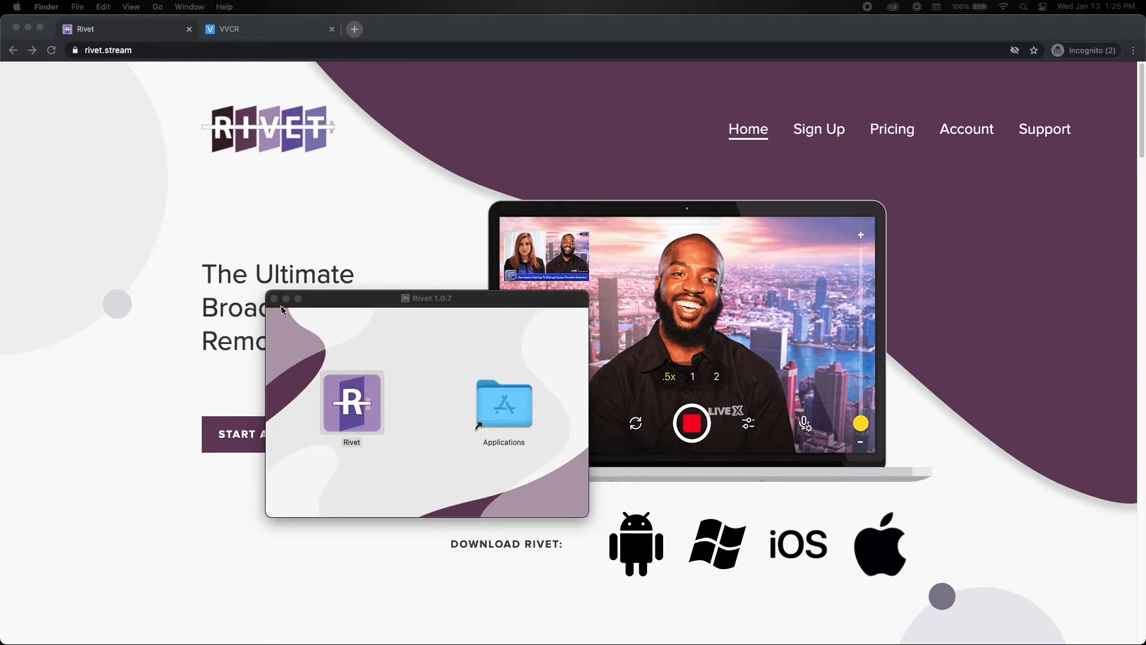
Step: Launch Rivet from the disk image and submit the stream identifier to connect
left_click(274, 299)
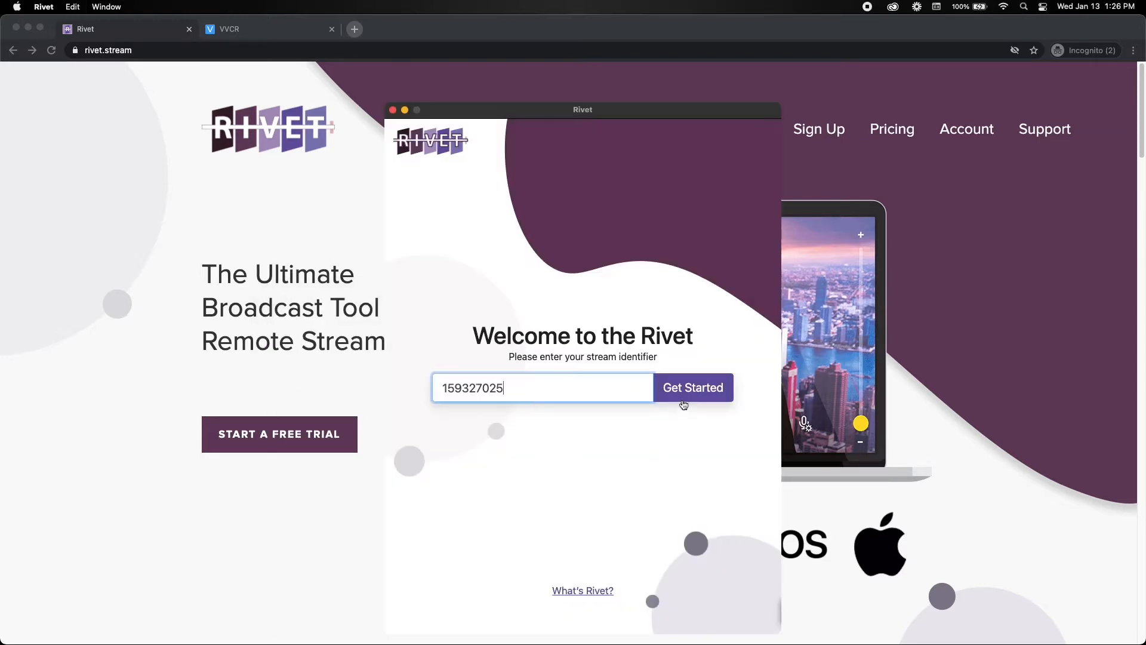
left_click(691, 387)
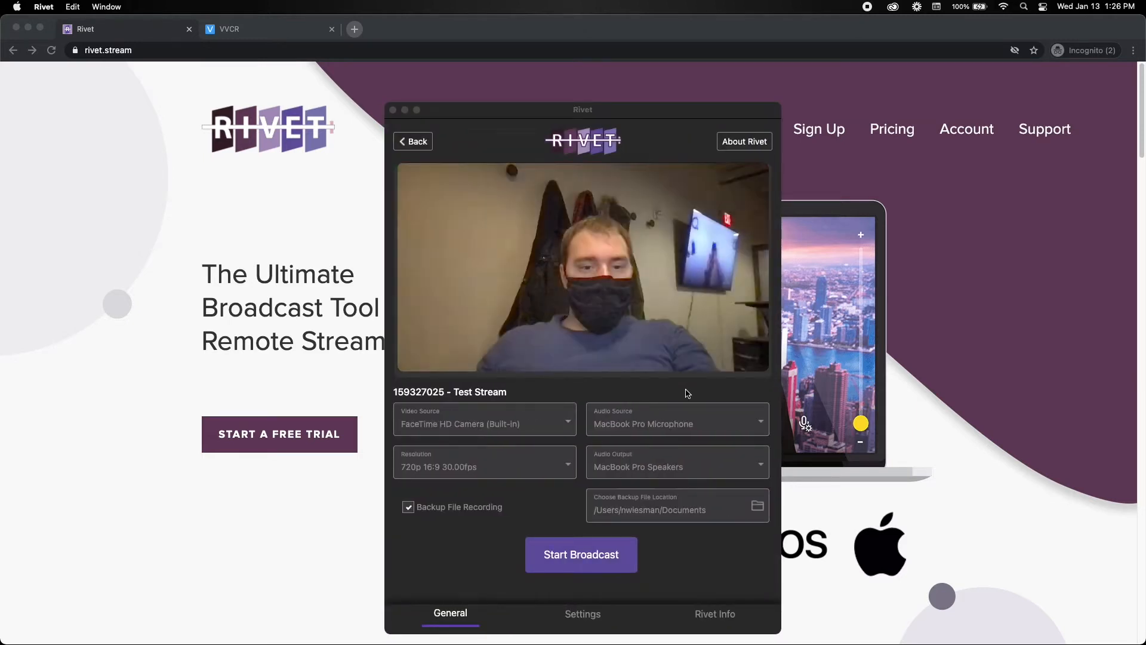
mouse_move(548, 436)
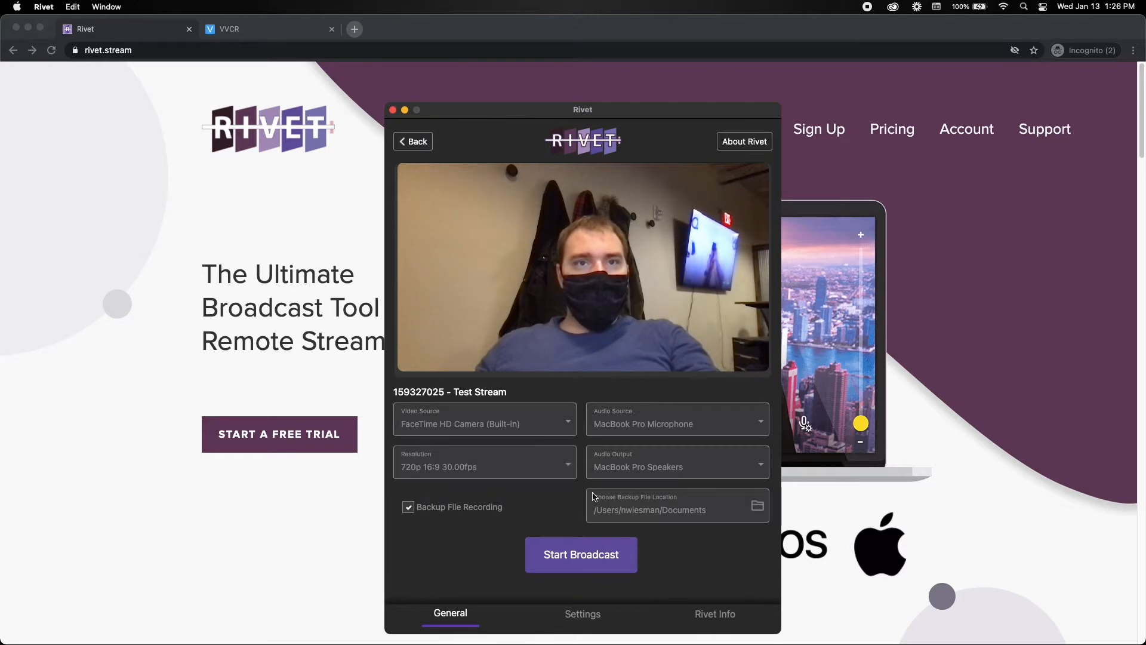
left_click(676, 423)
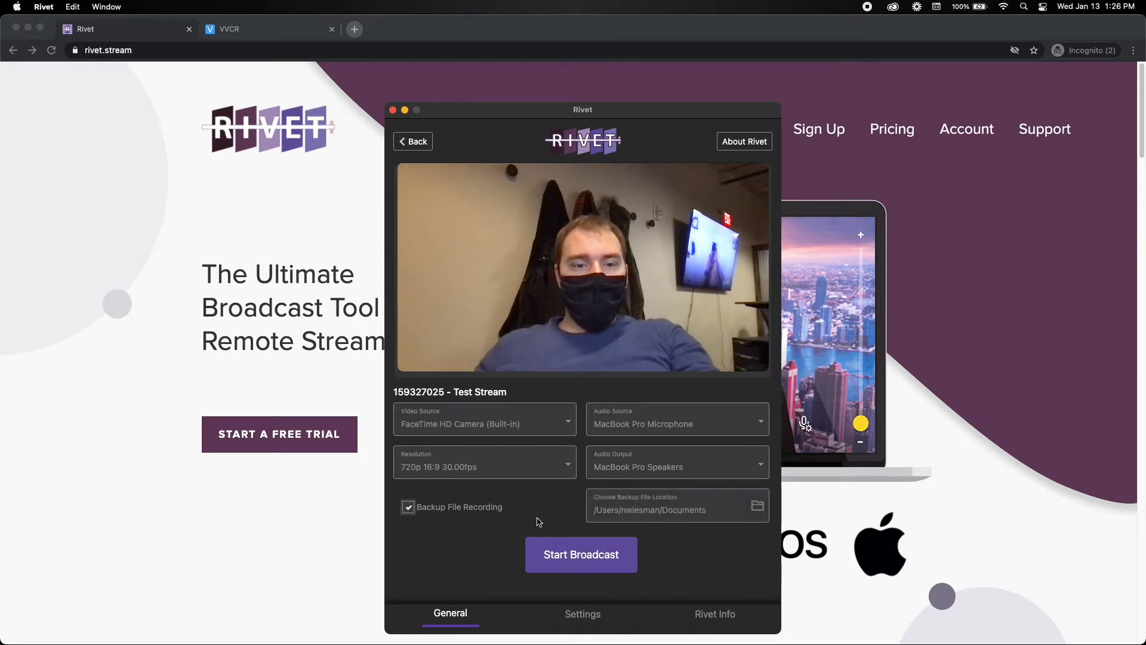
mouse_move(527, 532)
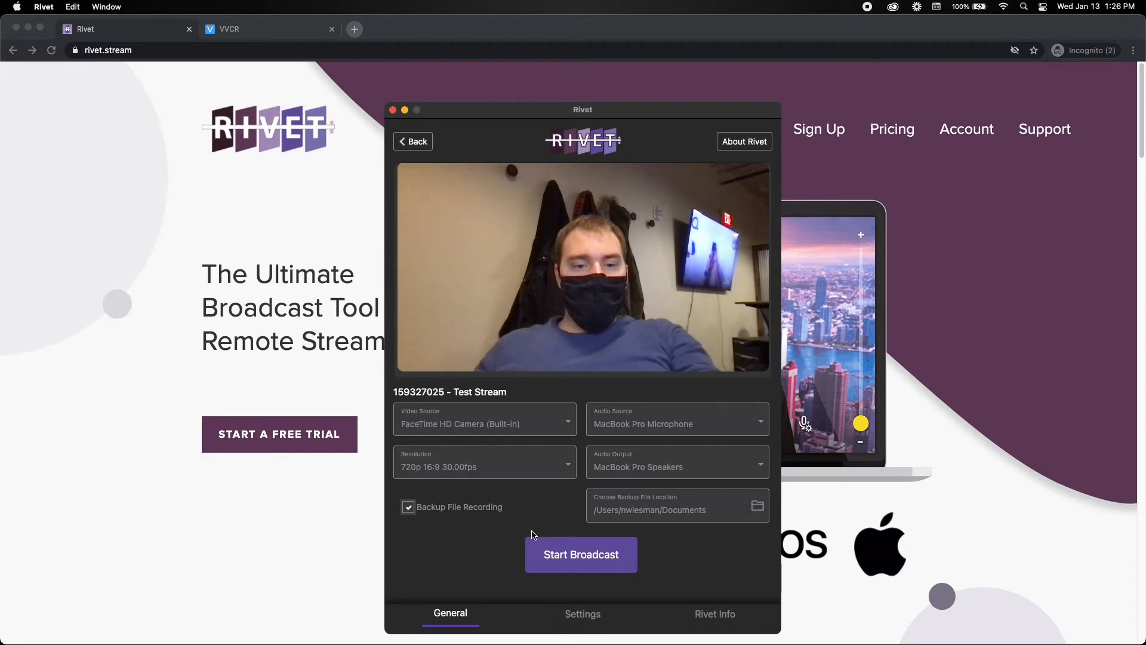
Step: Review the Broadcast, Audio/Video and Recording settings, then return to the broadcast view
left_click(583, 612)
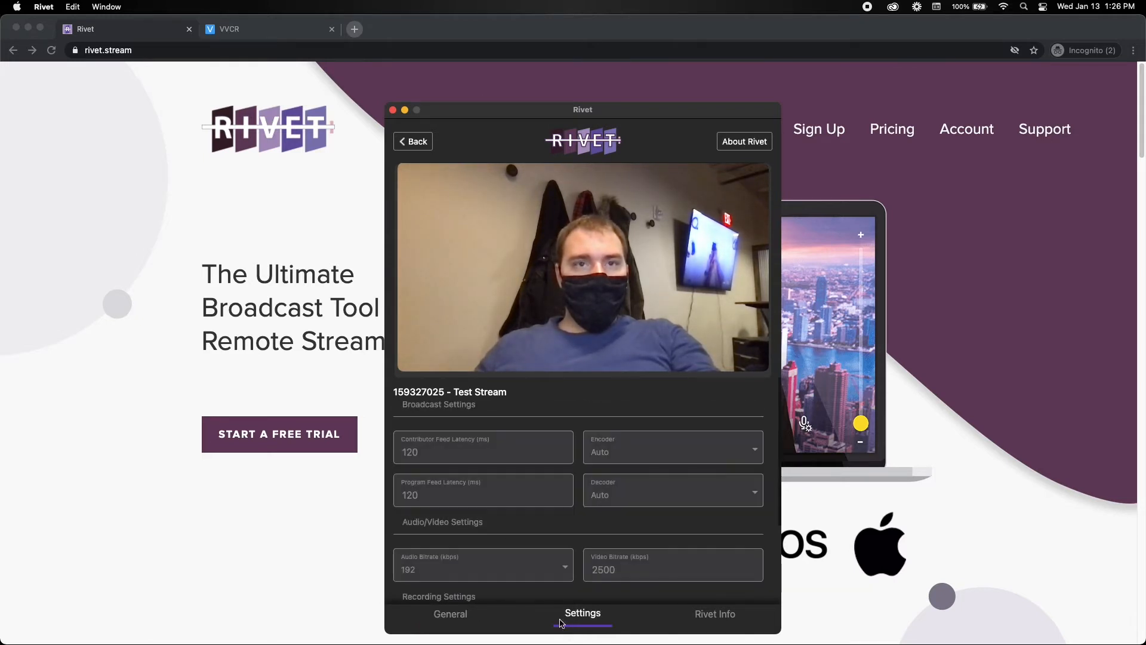
scroll("down", 3)
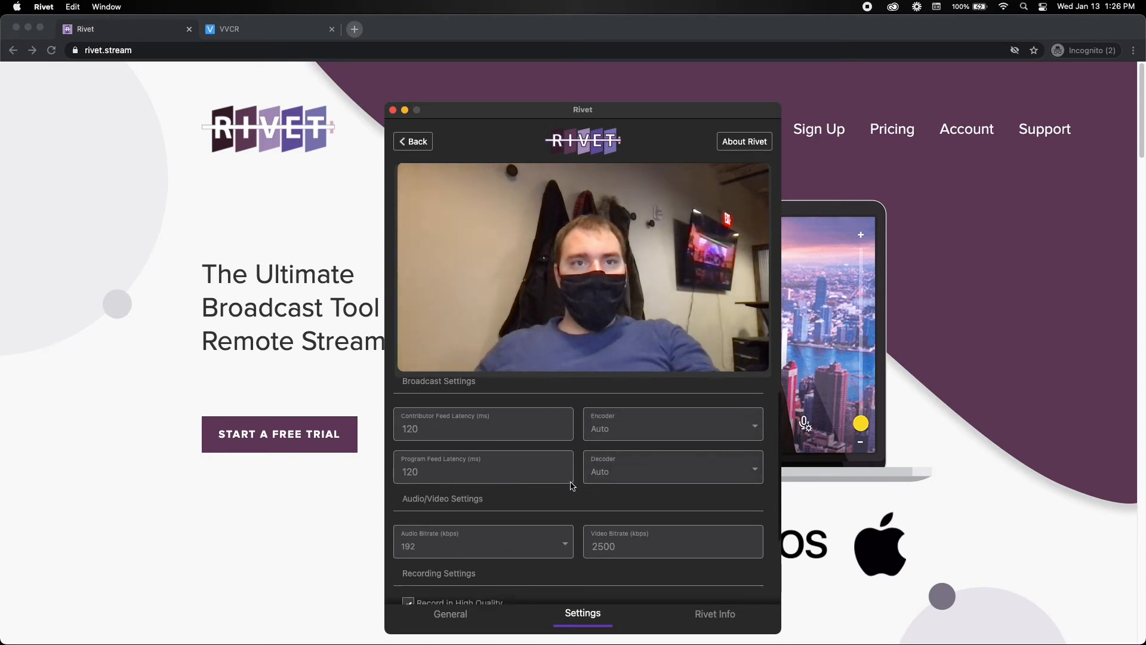
scroll("down", 3)
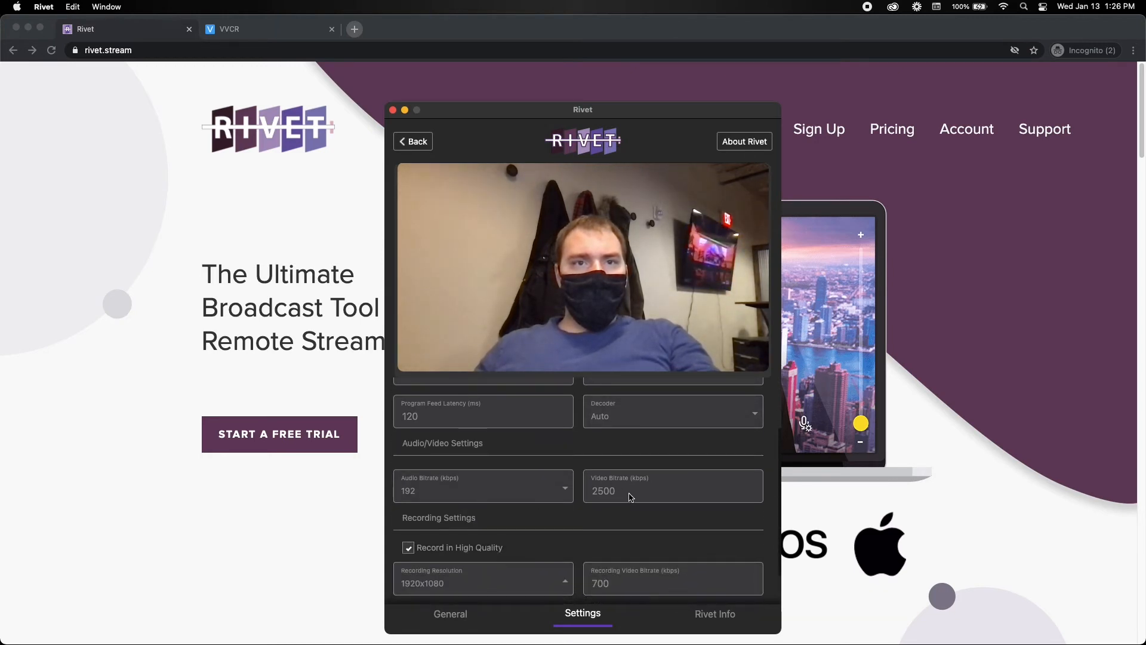
scroll("down", 3)
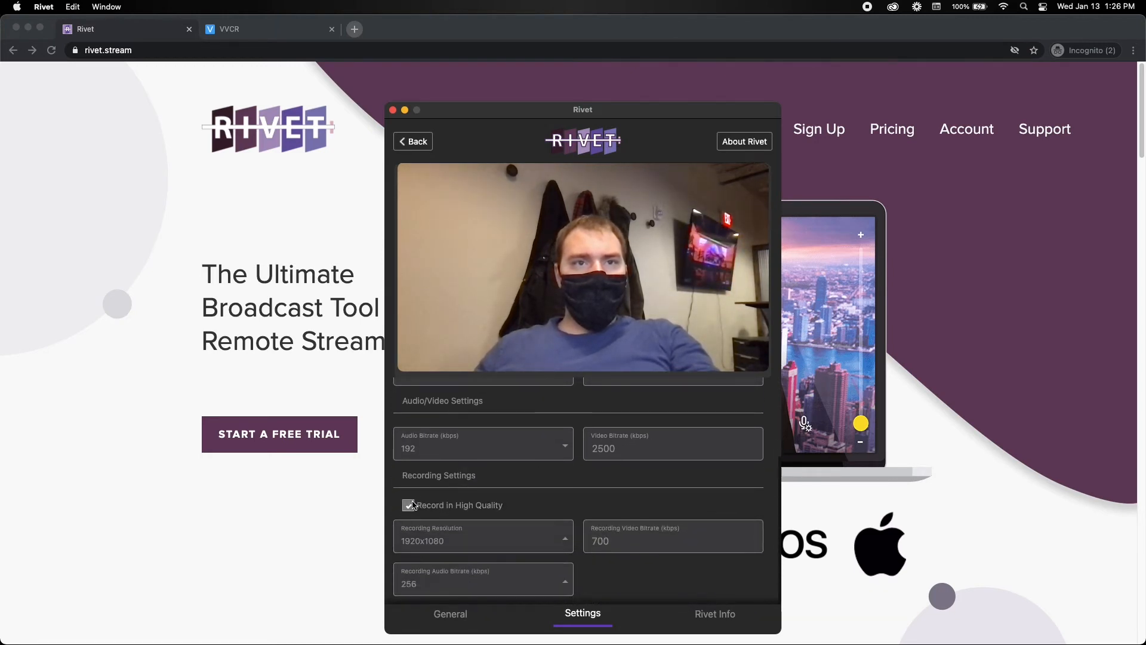
mouse_move(440, 508)
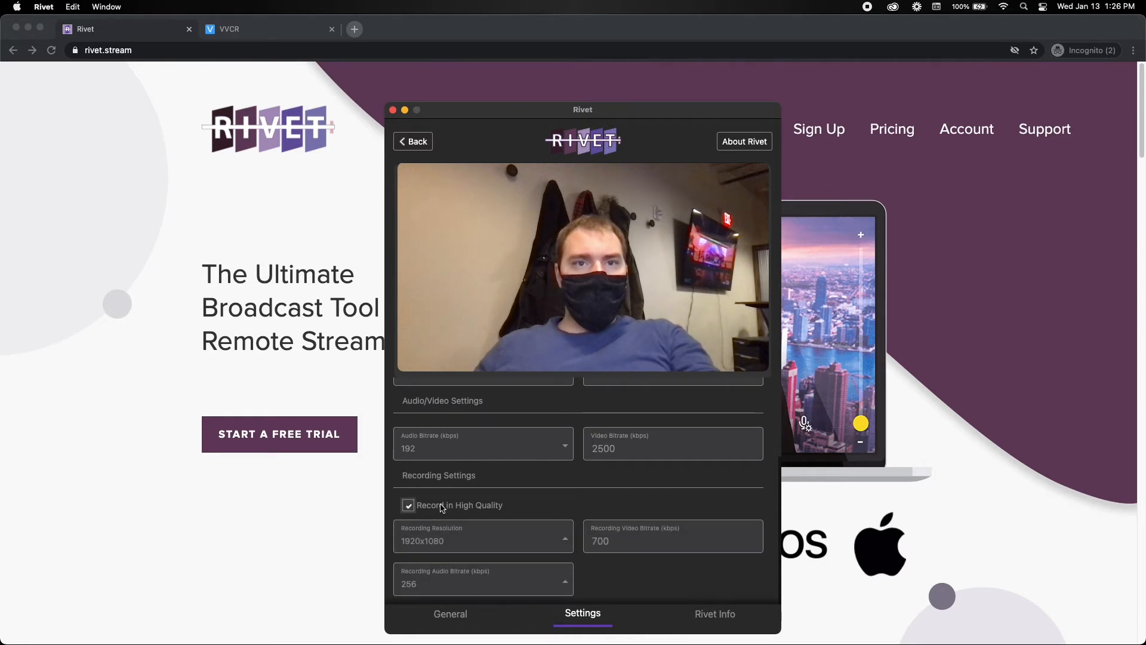
mouse_move(466, 520)
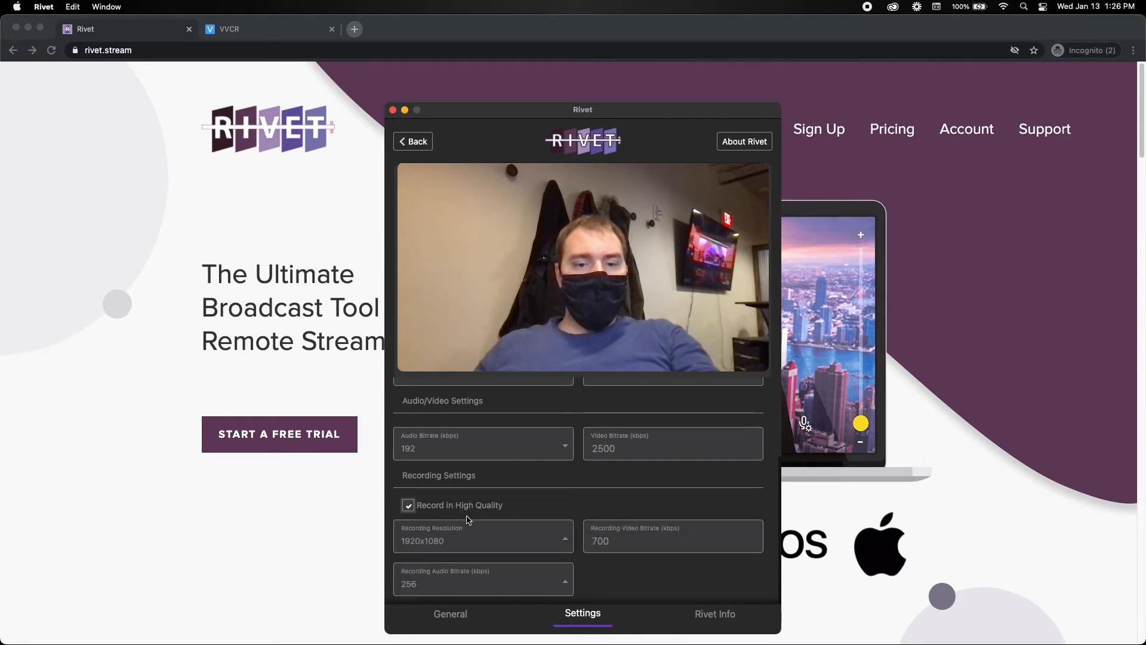
left_click(450, 613)
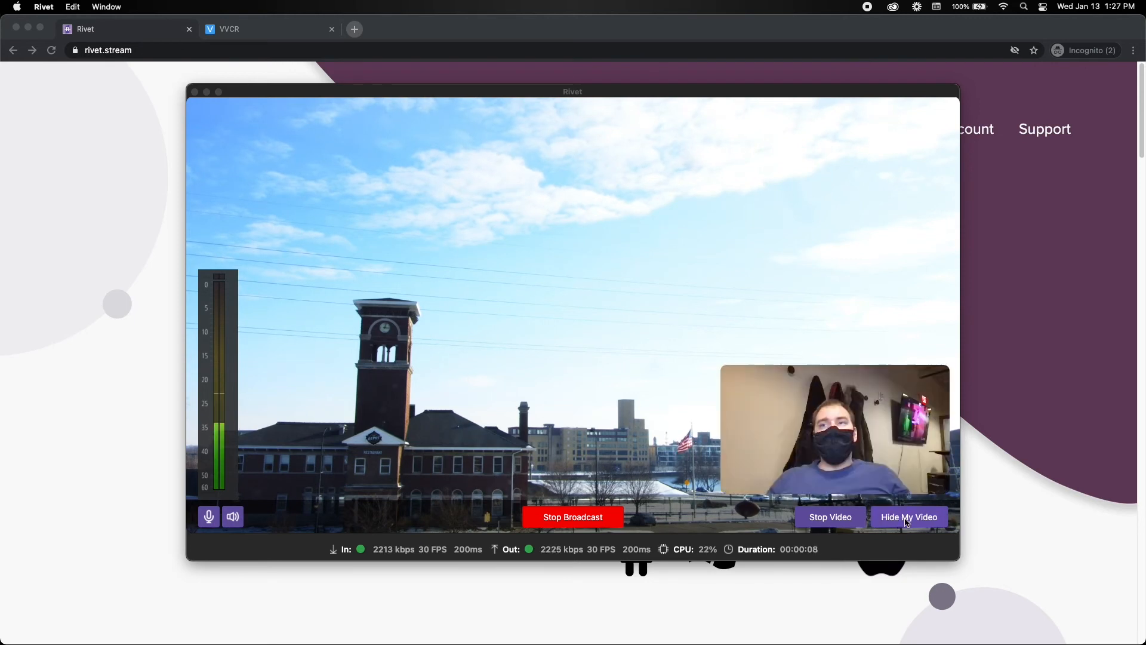
Step: Stop sending the camera video to the stream, then resume it
left_click(830, 517)
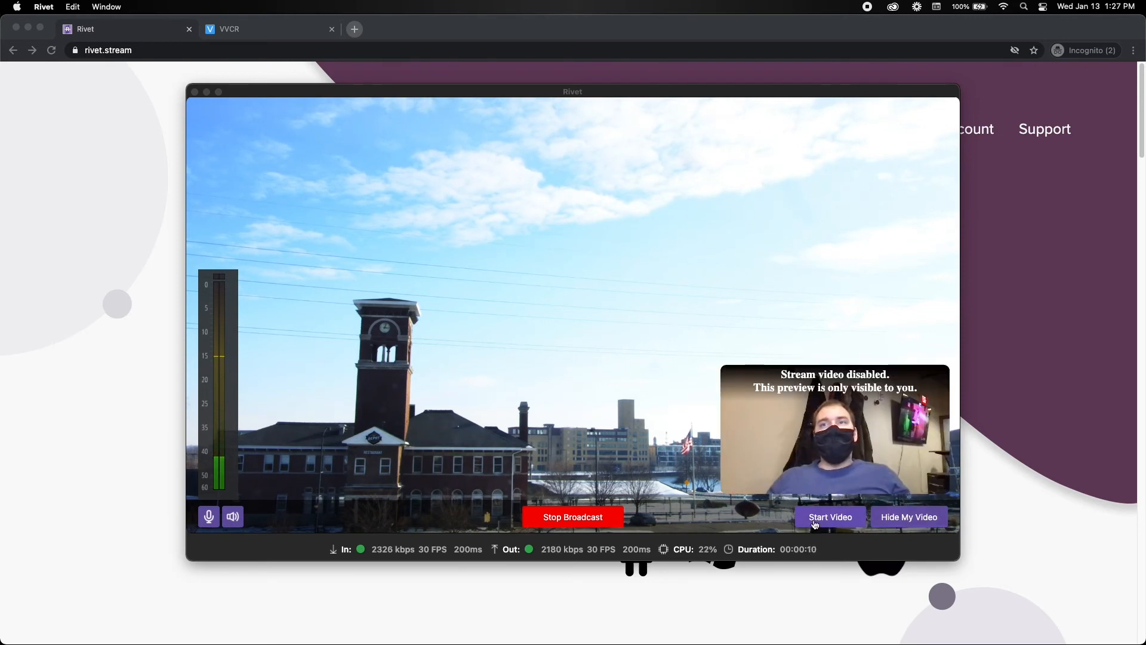
left_click(830, 517)
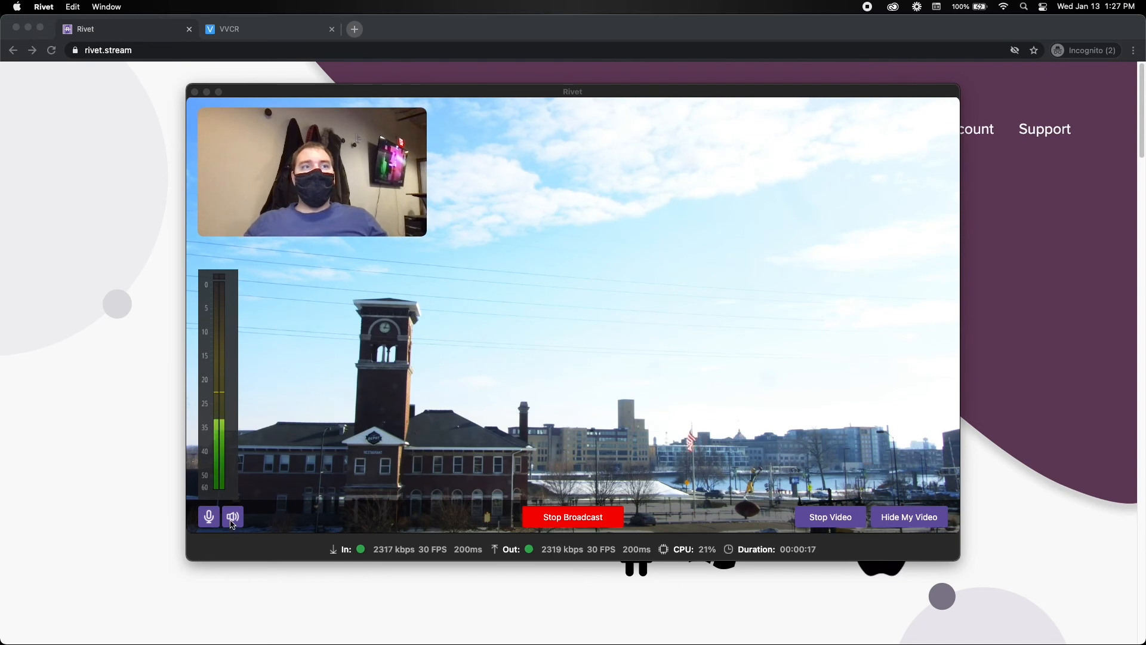
Step: Show the playback volume level and mute the microphone
left_click(232, 517)
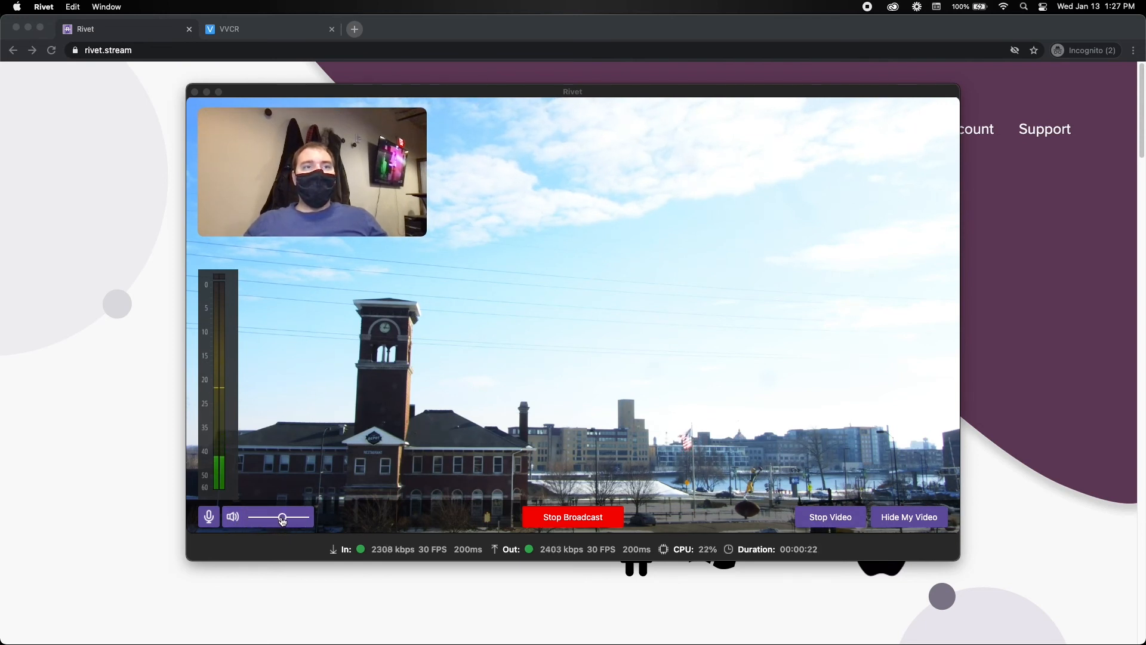
left_click(207, 517)
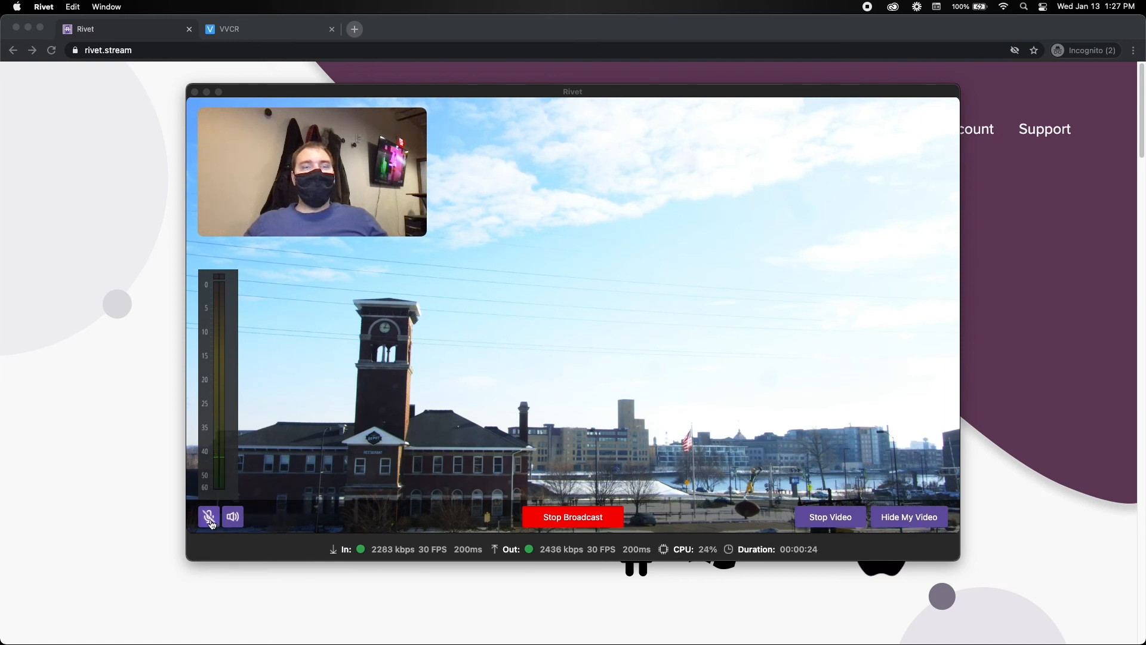